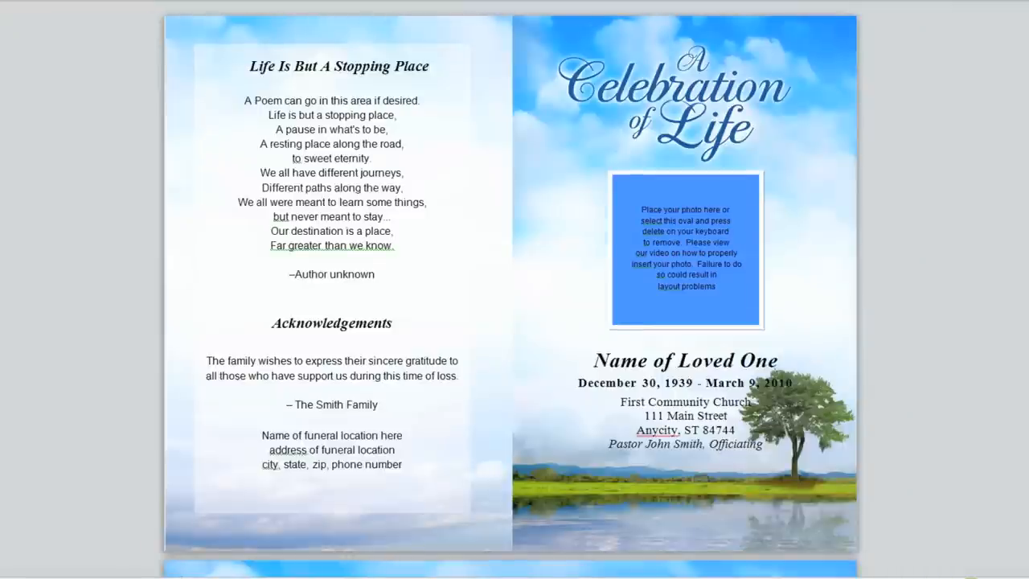
- Scroll down past the cover pages to the obituary page
{"action": "scroll", "scroll_direction": "down", "scroll_amount": 3}
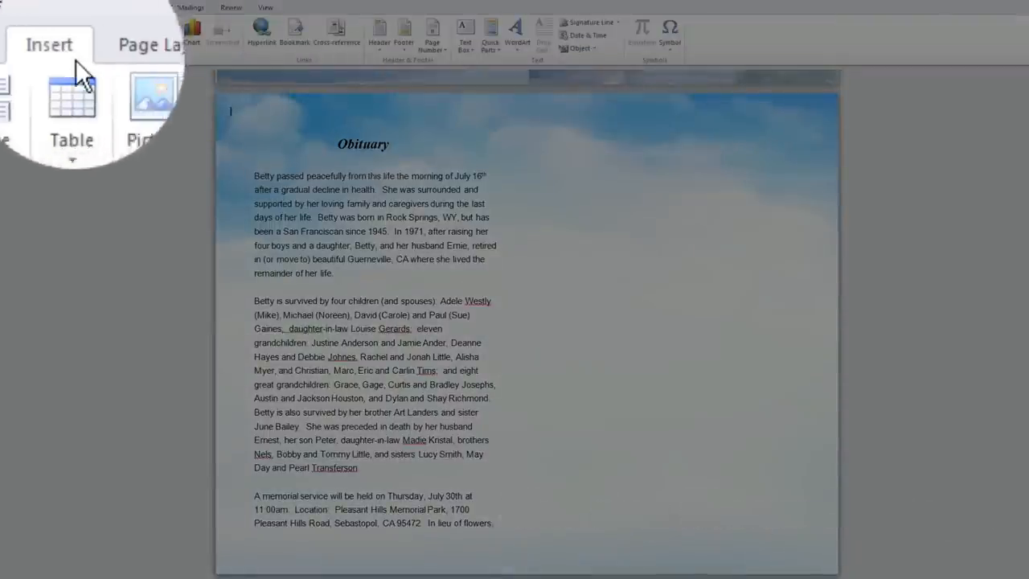
- Draw a tall rectangle at the top right of the obituary page and deselect it
{"action": "left_click", "coordinate": [143, 36]}
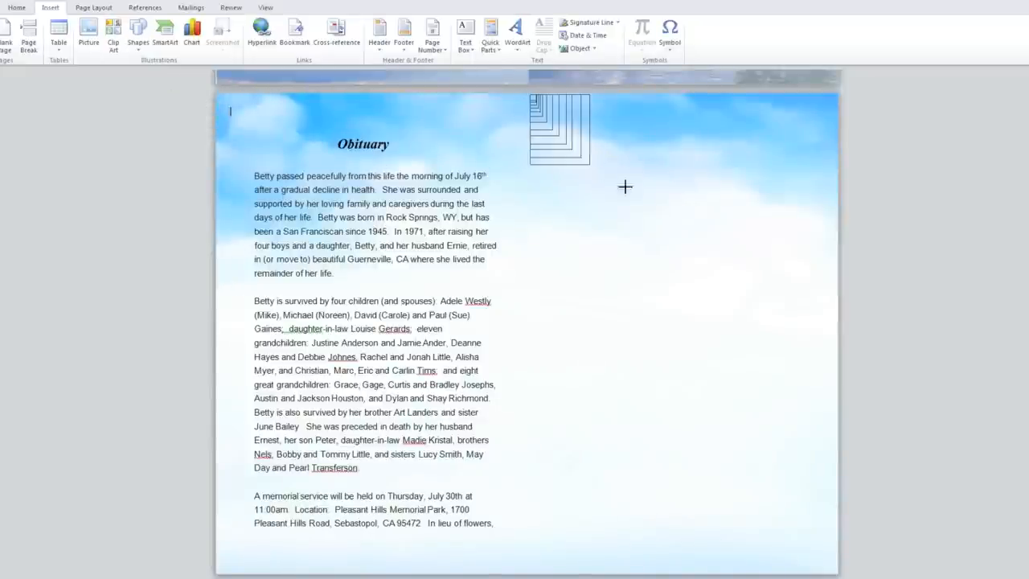
{"action": "left_click_drag", "start_coordinate": [587, 165], "coordinate": [691, 324]}
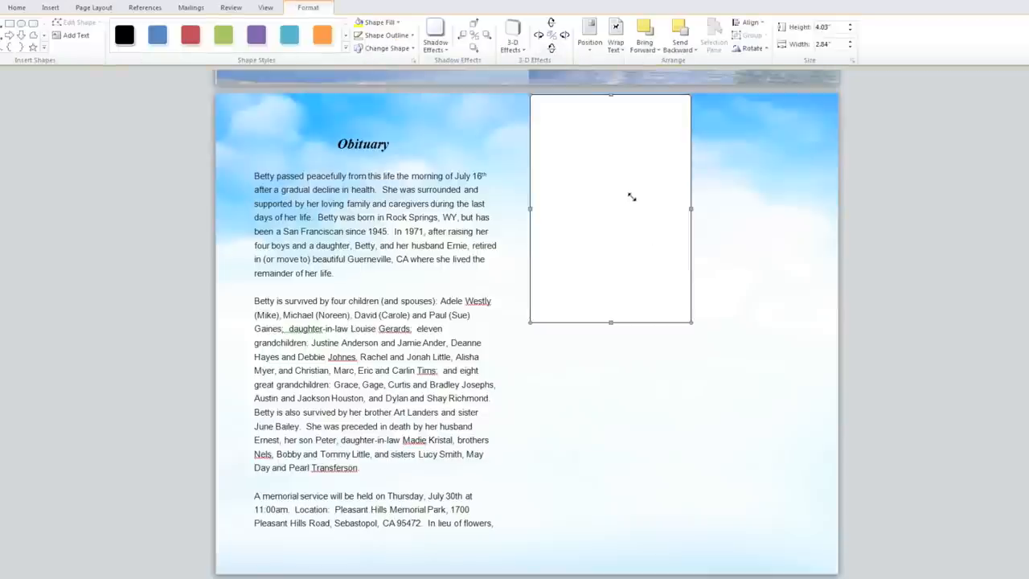
{"action": "mouse_move", "coordinate": [238, 102]}
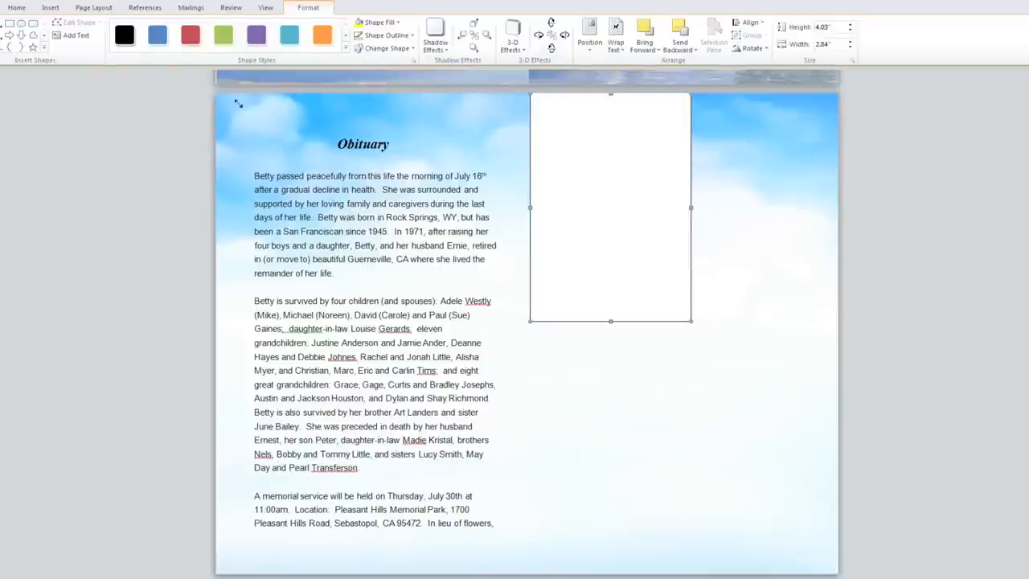
{"action": "left_click", "coordinate": [50, 7]}
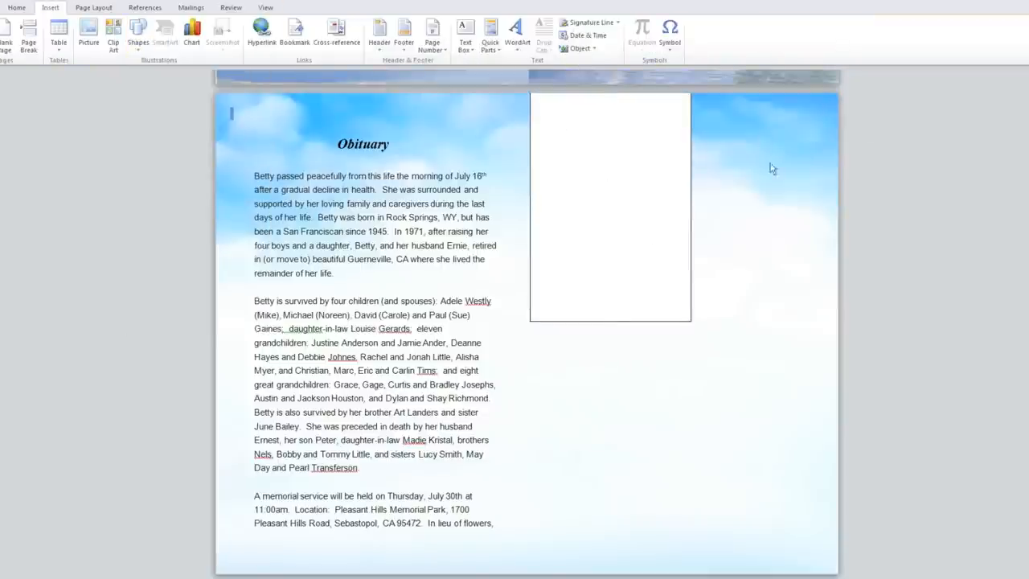
- Add more rectangles beside and below the first to build the two-column photo wall
{"action": "left_click_drag", "start_coordinate": [690, 96], "coordinate": [838, 193]}
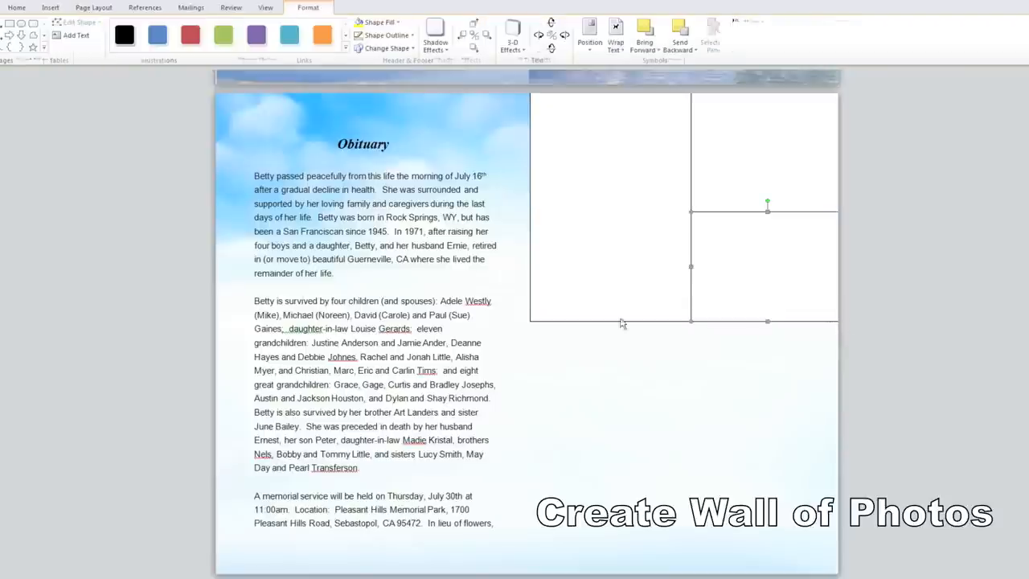
{"action": "left_click", "coordinate": [138, 33]}
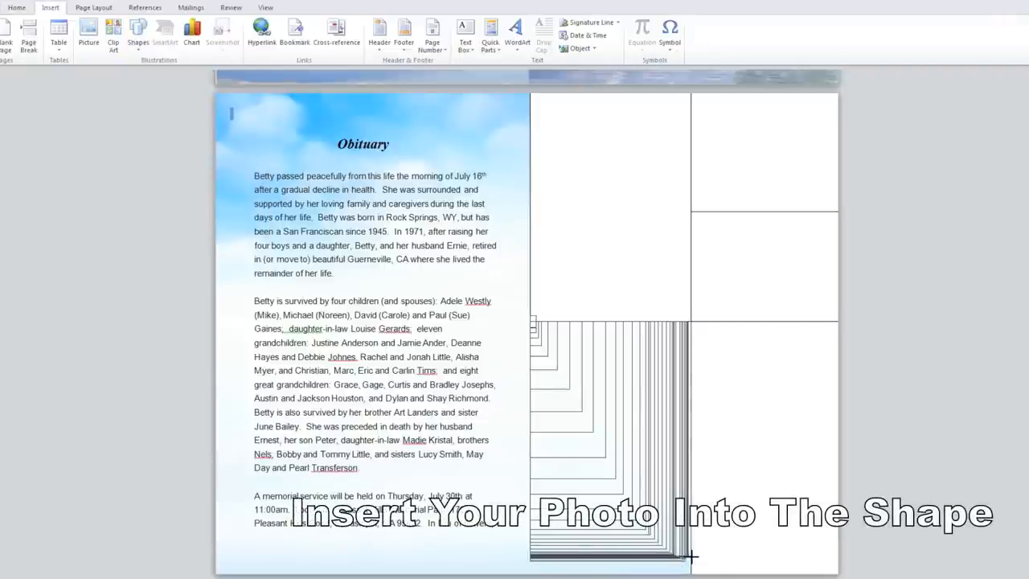
{"action": "left_click", "coordinate": [16, 7]}
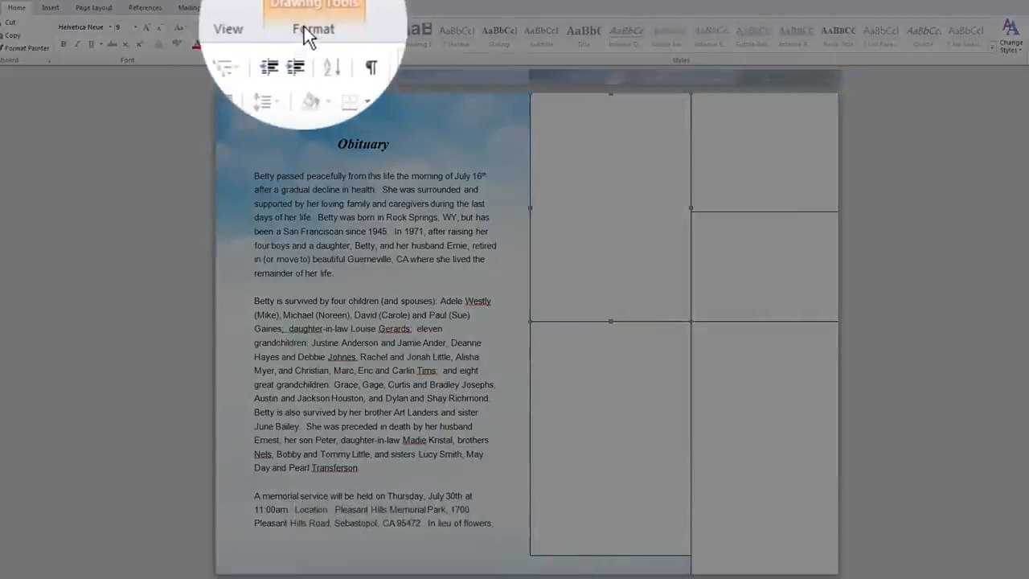
- Open Shape Fill for the top-left rectangle to choose a picture fill
{"action": "left_click", "coordinate": [314, 29]}
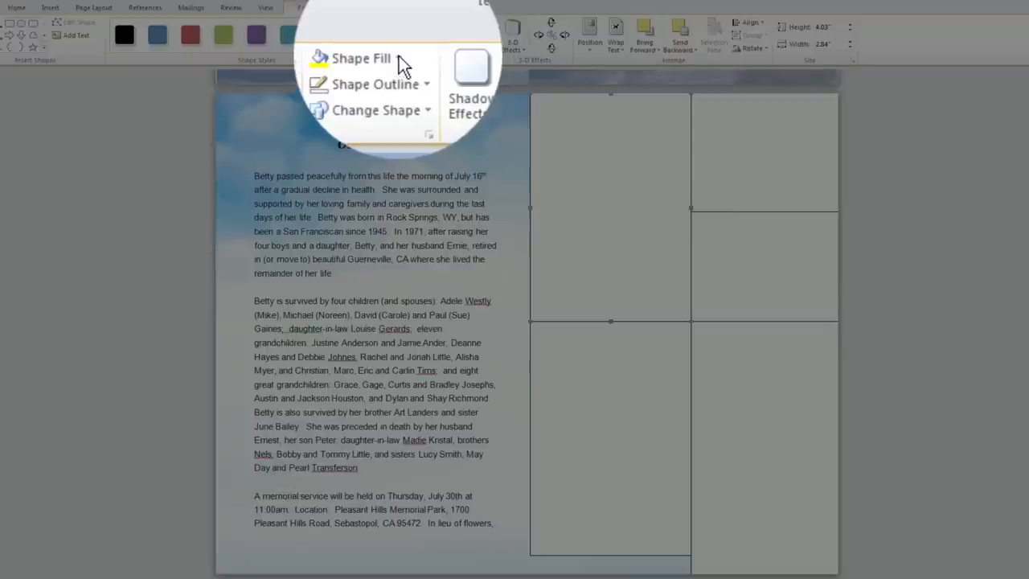
{"action": "left_click", "coordinate": [361, 57]}
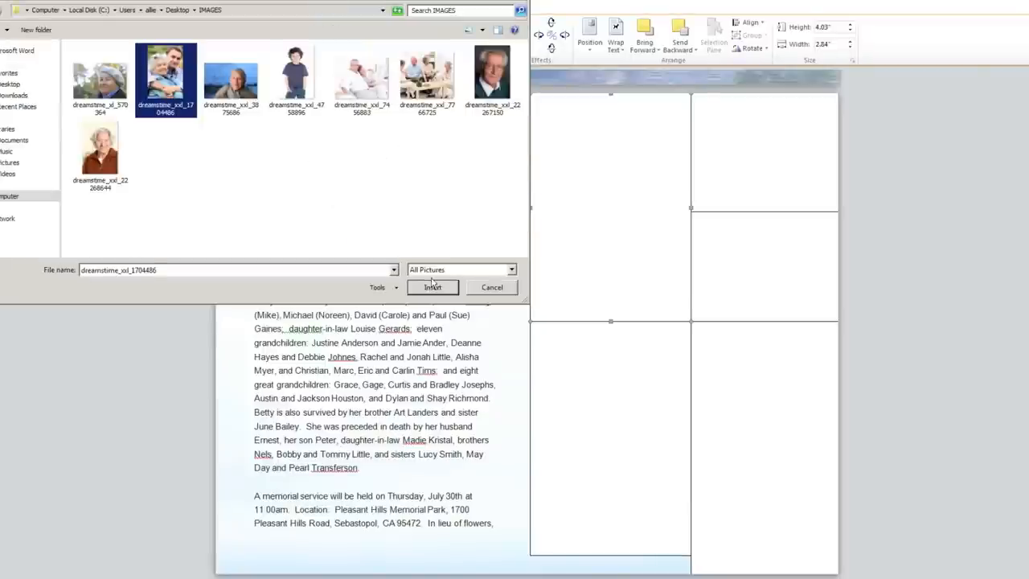
- Insert the elderly woman and young man photo from IMAGES into the rectangle
{"action": "left_click", "coordinate": [433, 287]}
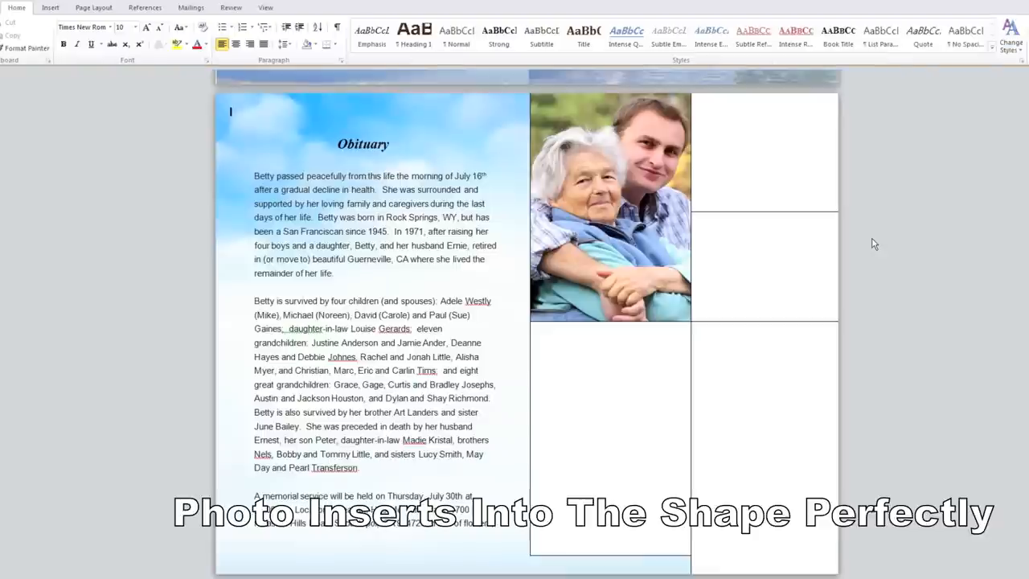
{"action": "mouse_move", "coordinate": [733, 448]}
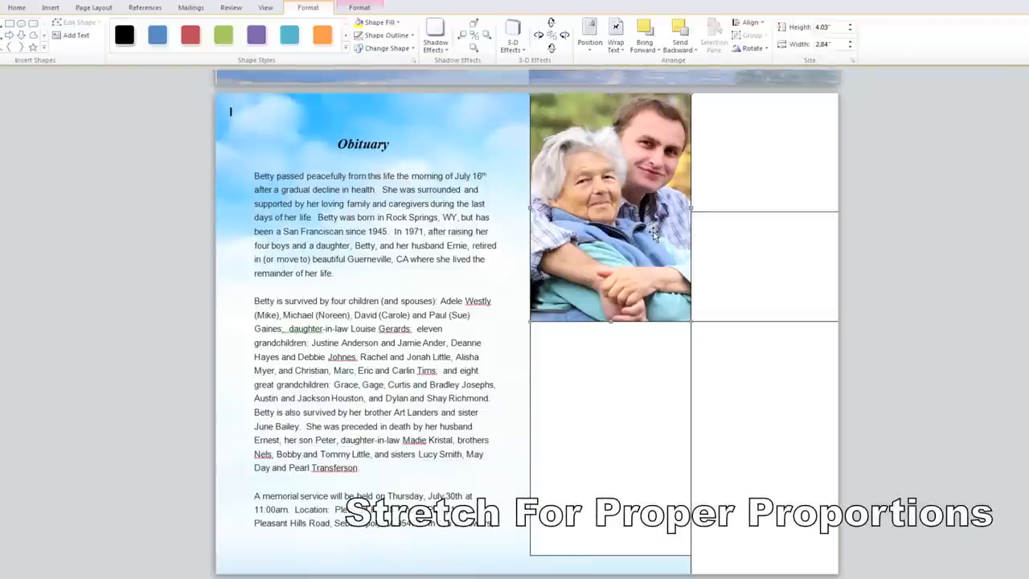
{"action": "mouse_move", "coordinate": [400, 35]}
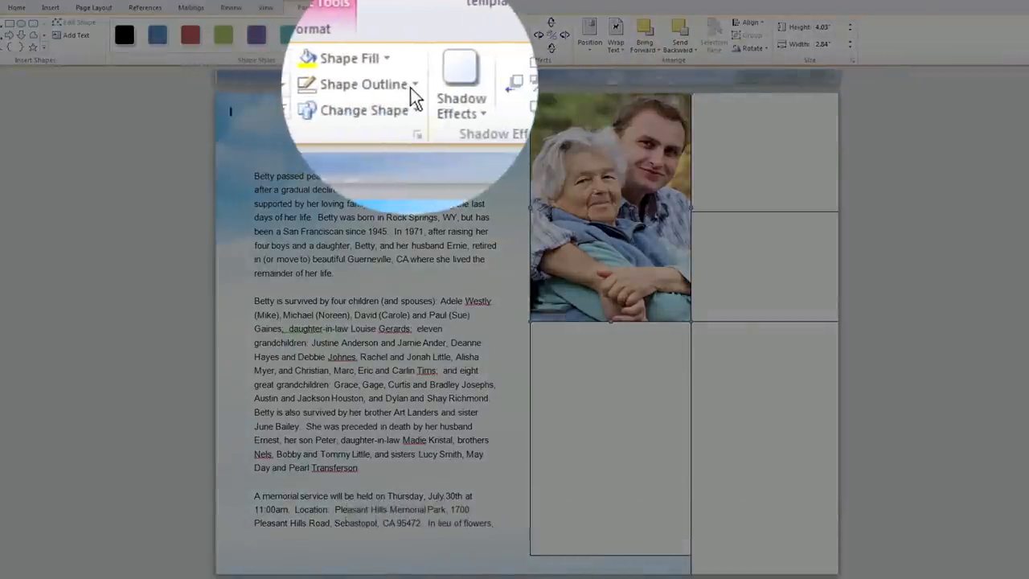
- Set the photo rectangle's shape outline to No Outline
{"action": "left_click", "coordinate": [364, 83]}
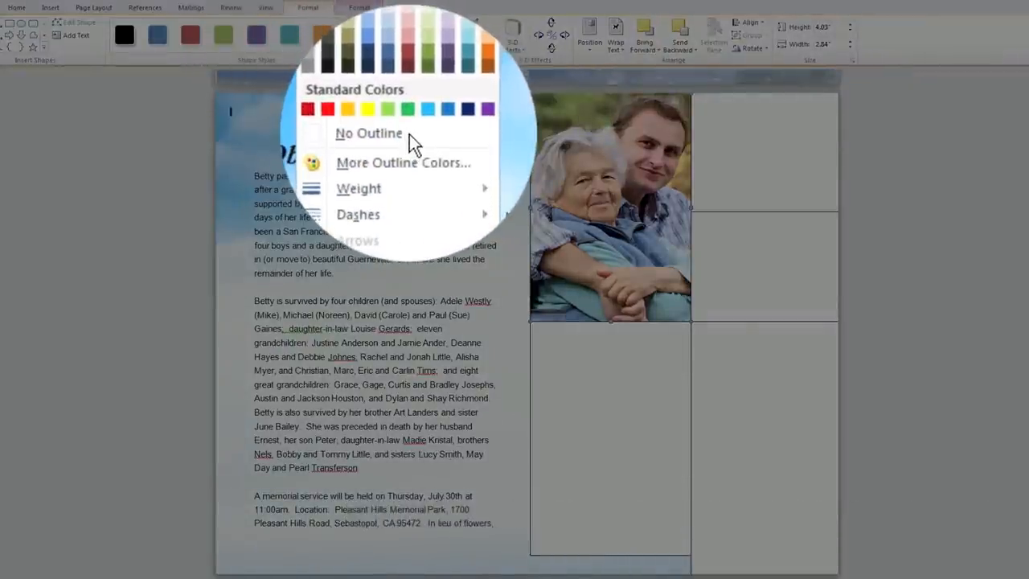